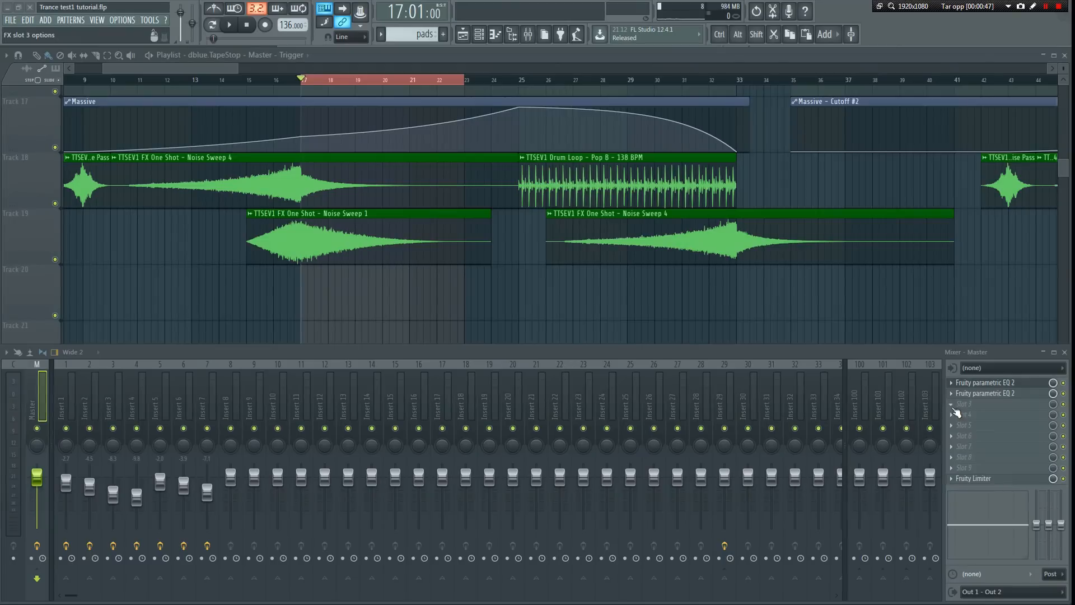
# Load dBlue TapeStop into empty Slot 3 of the Master track's FX rack.
pyautogui.click(985, 403)
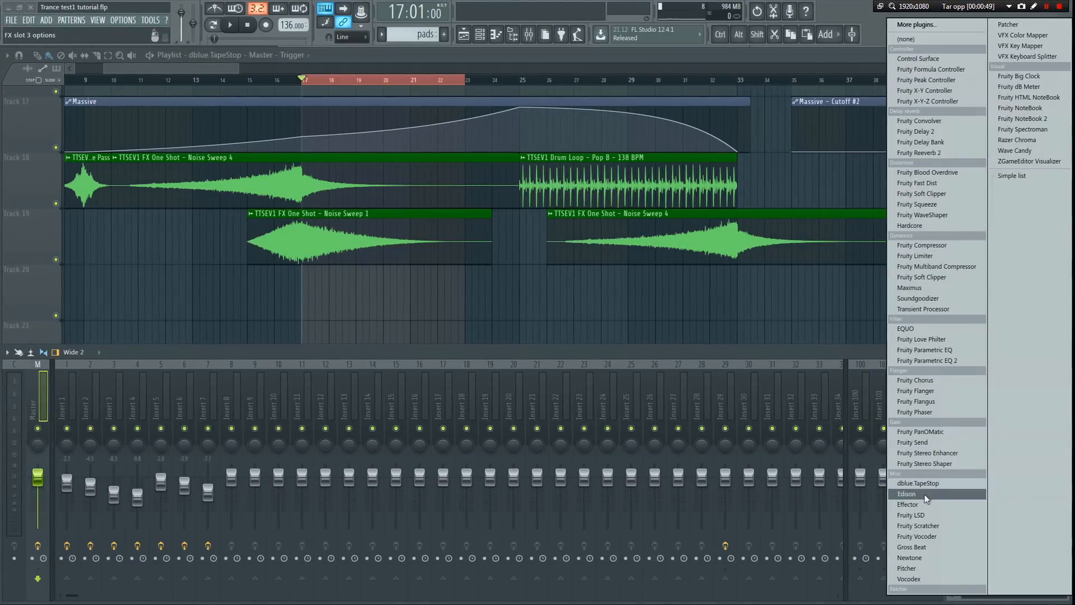
pyautogui.click(919, 483)
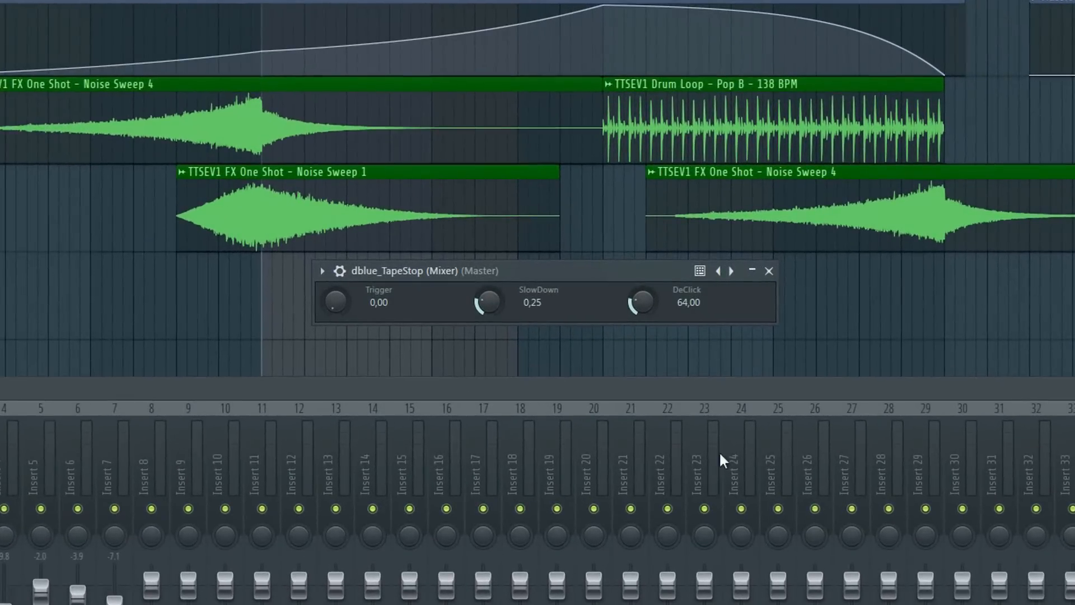
pyautogui.moveTo(734, 394)
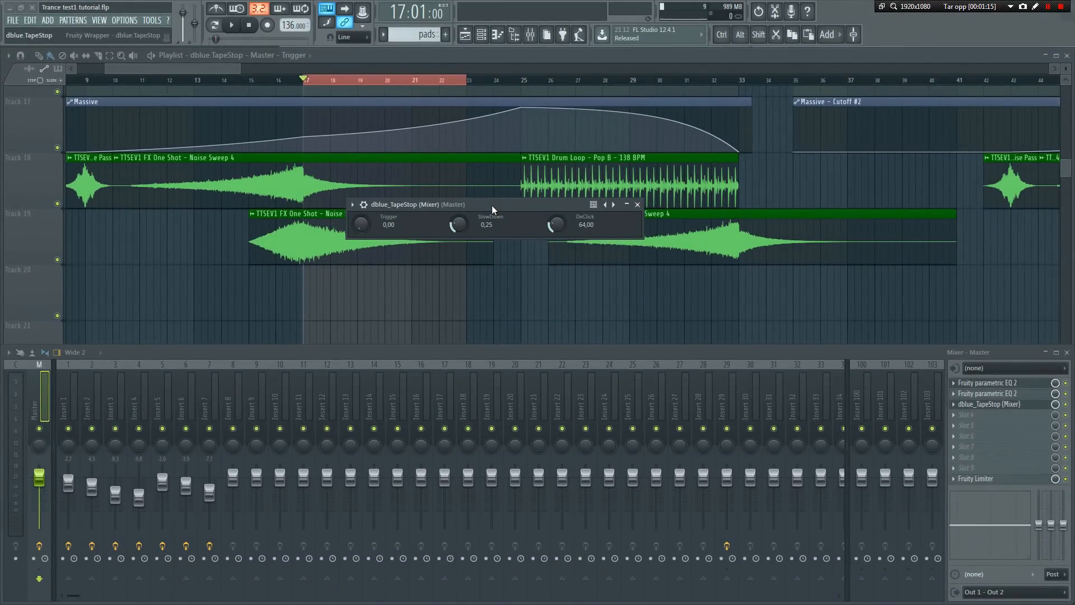
# Create an automation clip for the TapeStop Trigger knob in the playlist.
pyautogui.click(362, 224)
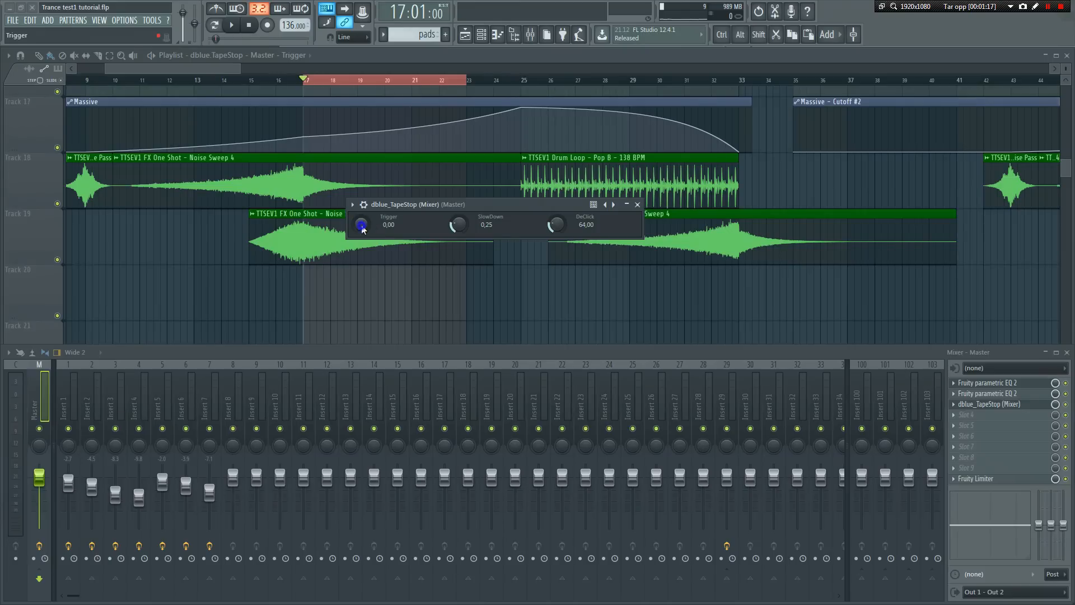
pyautogui.rightClick(362, 225)
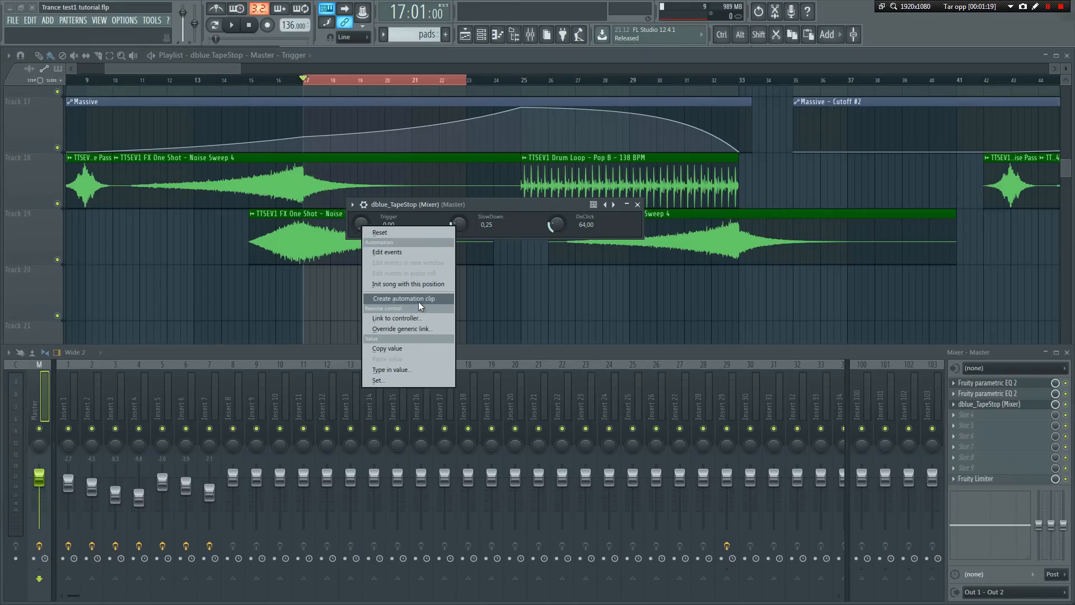
pyautogui.click(405, 298)
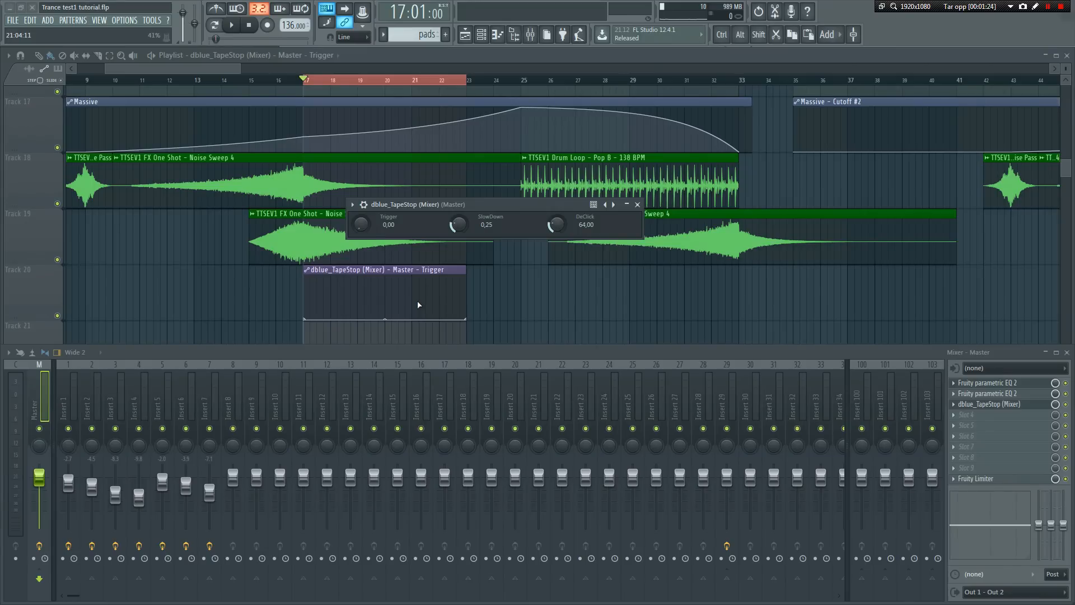
pyautogui.moveTo(413, 313)
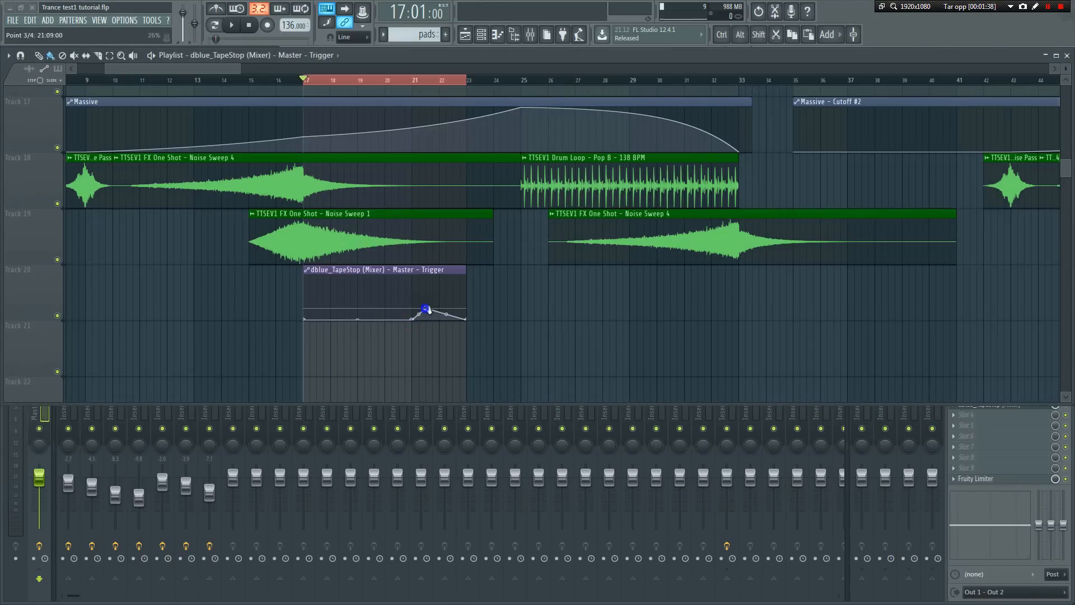
# Shape the Trigger envelope as a step from 0 to maximum near bar 21.
pyautogui.moveTo(426, 310); pyautogui.dragTo(410, 278)
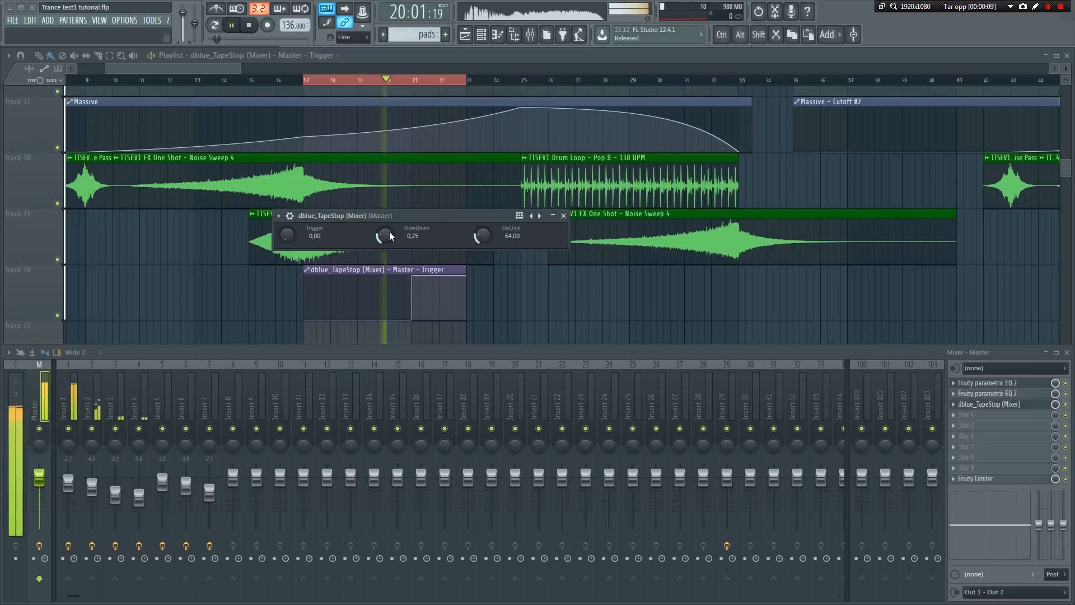
# During playback, lower SlowDown to 0.12, then restore it to 0.25.
pyautogui.moveTo(288, 235); pyautogui.dragTo(288, 213)
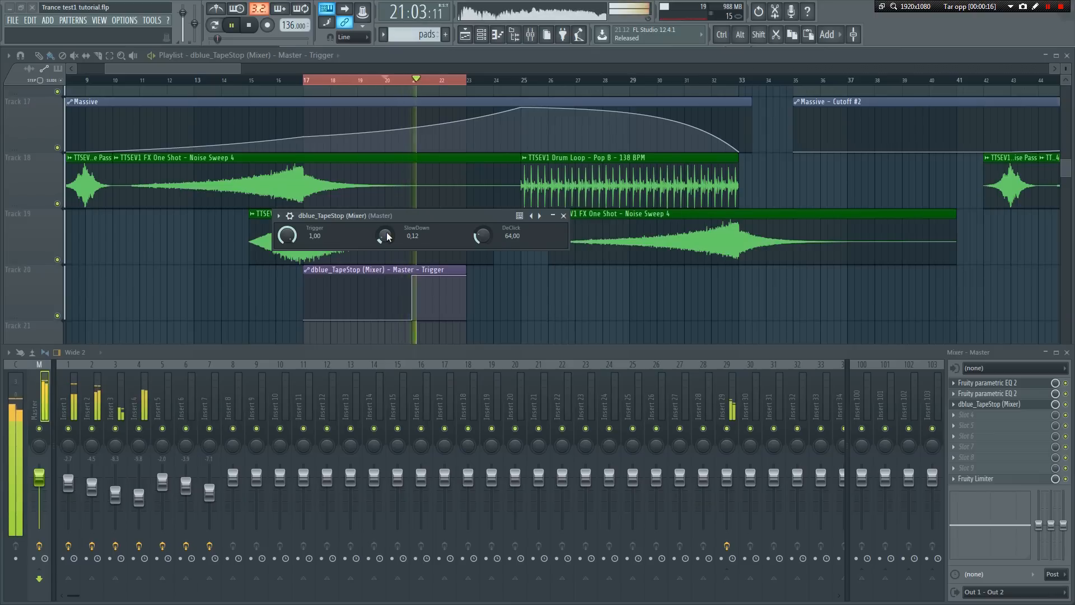
pyautogui.moveTo(384, 236); pyautogui.dragTo(384, 226)
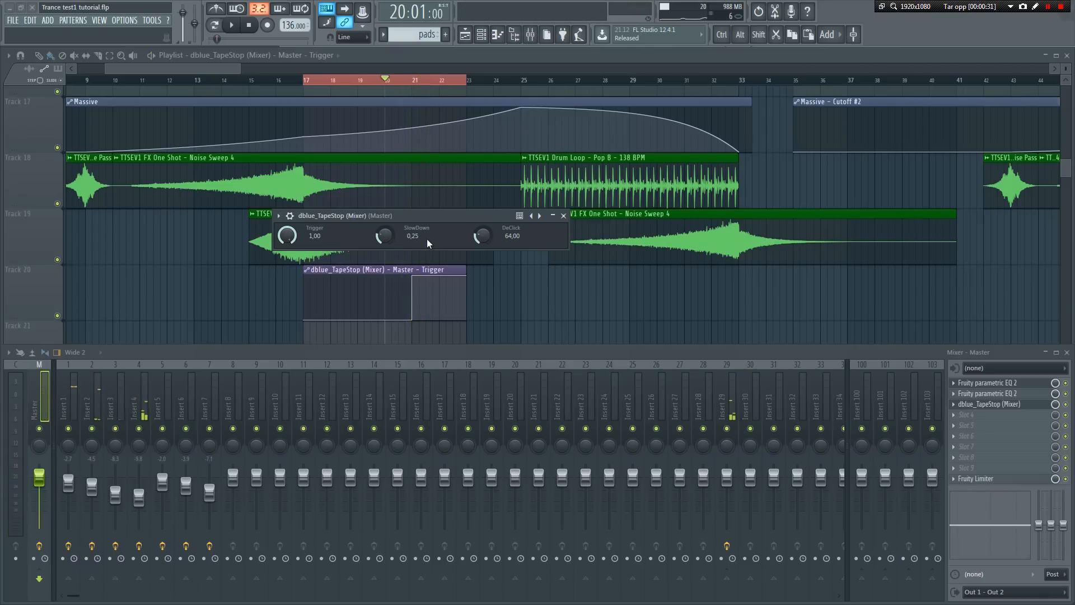